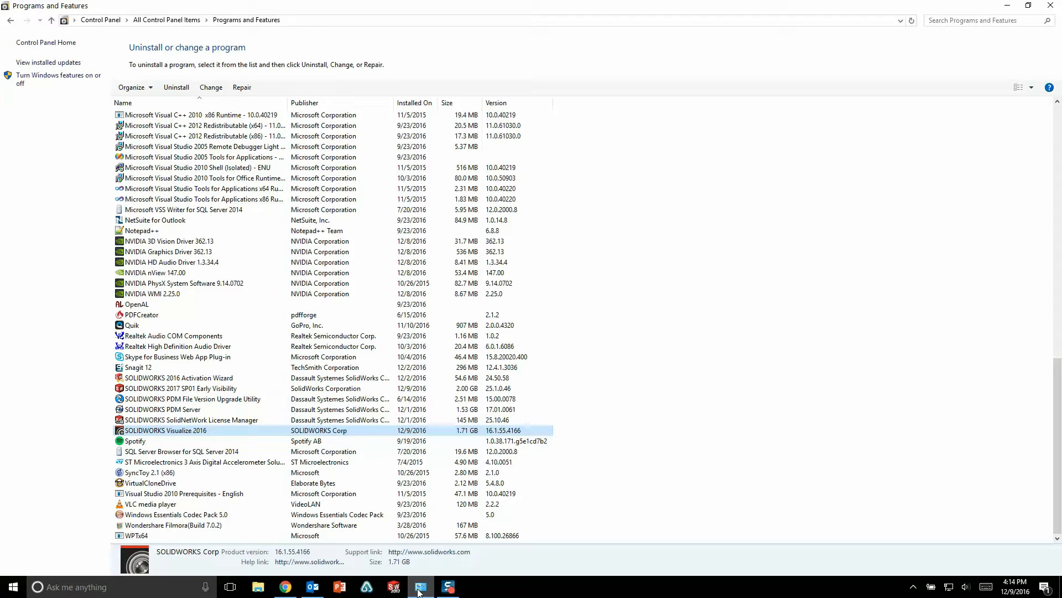
pyautogui.moveTo(175, 437)
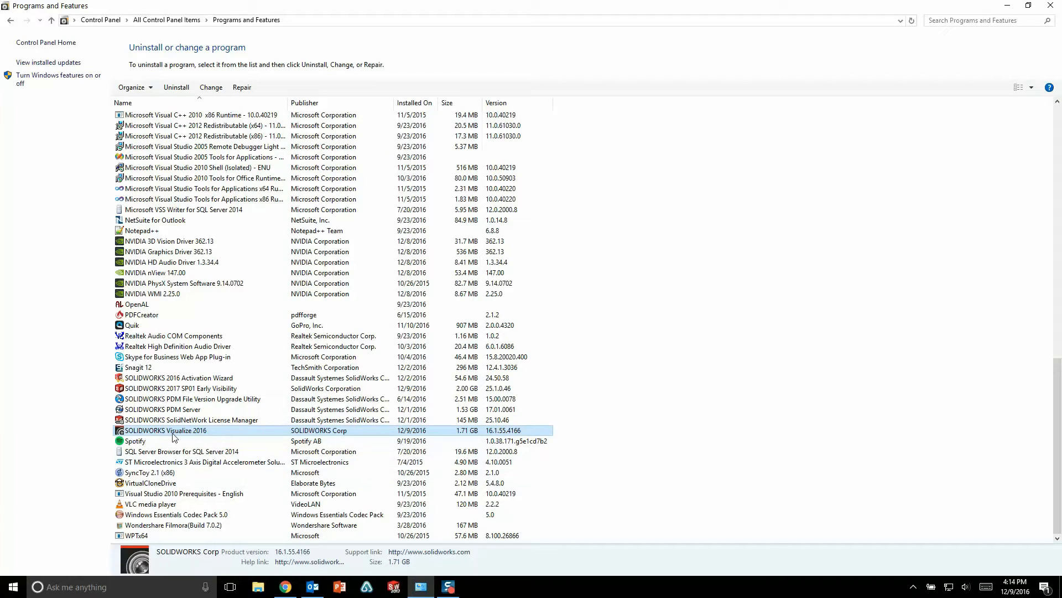
# - Uninstall SOLIDWORKS Visualize 2016 and confirm its removal
pyautogui.click(176, 86)
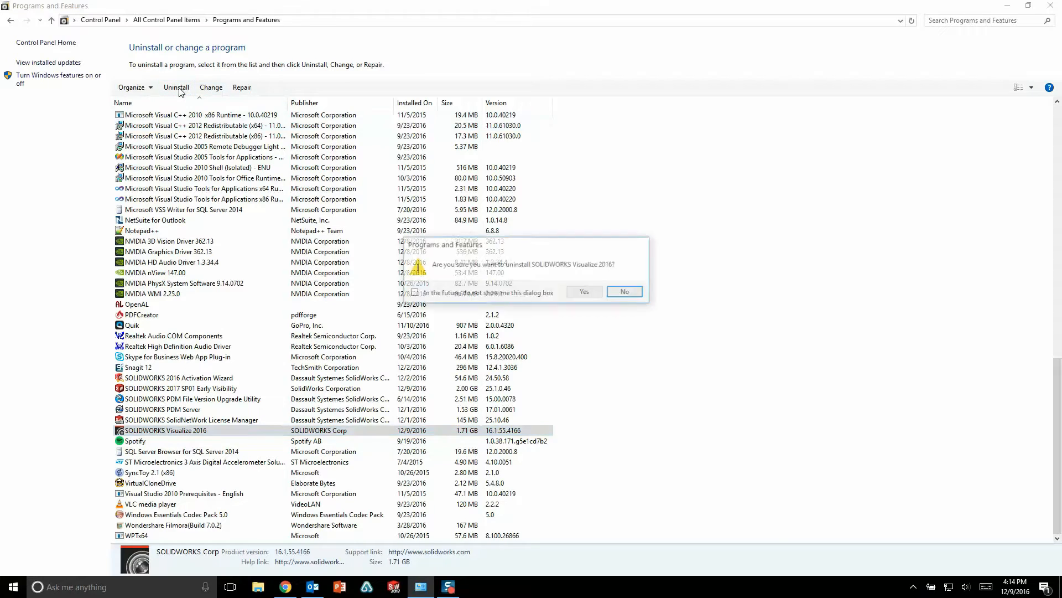
pyautogui.click(584, 291)
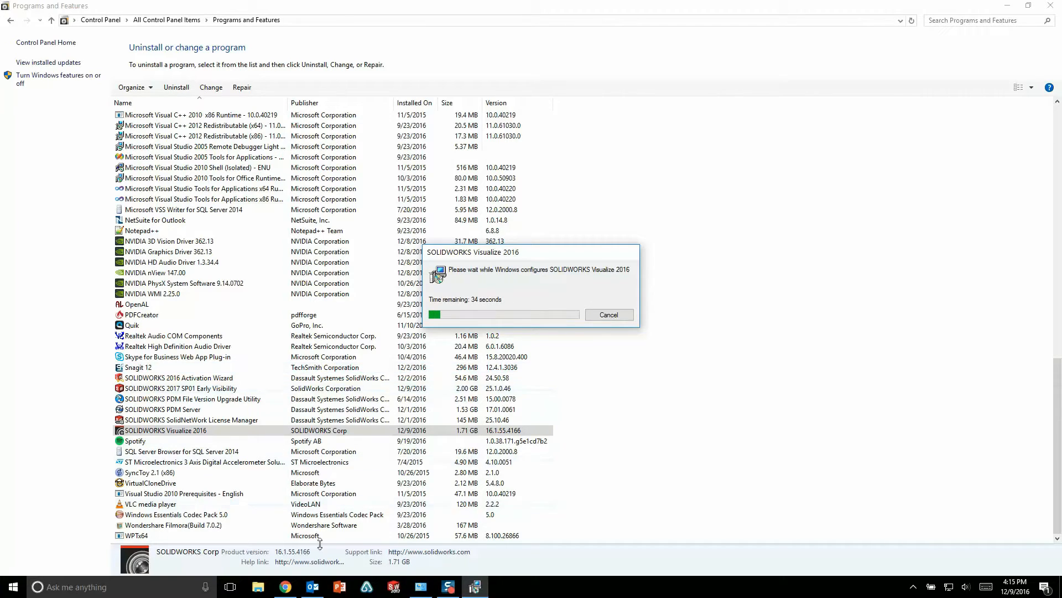
# - Switch to the SOLIDWORKS Customer Portal support page in Chrome while removal runs
pyautogui.click(286, 587)
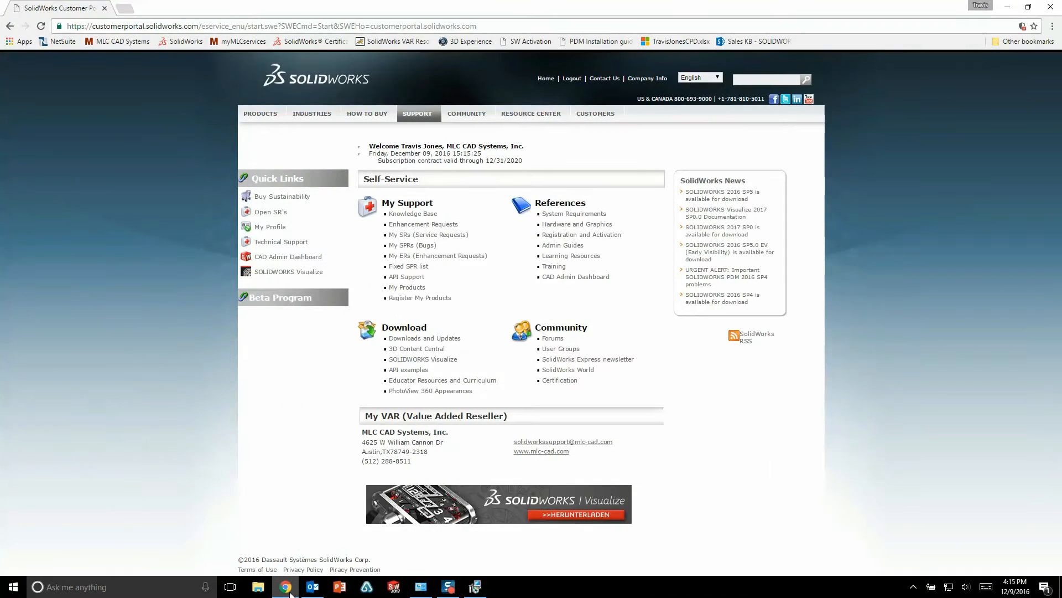
pyautogui.moveTo(283, 469)
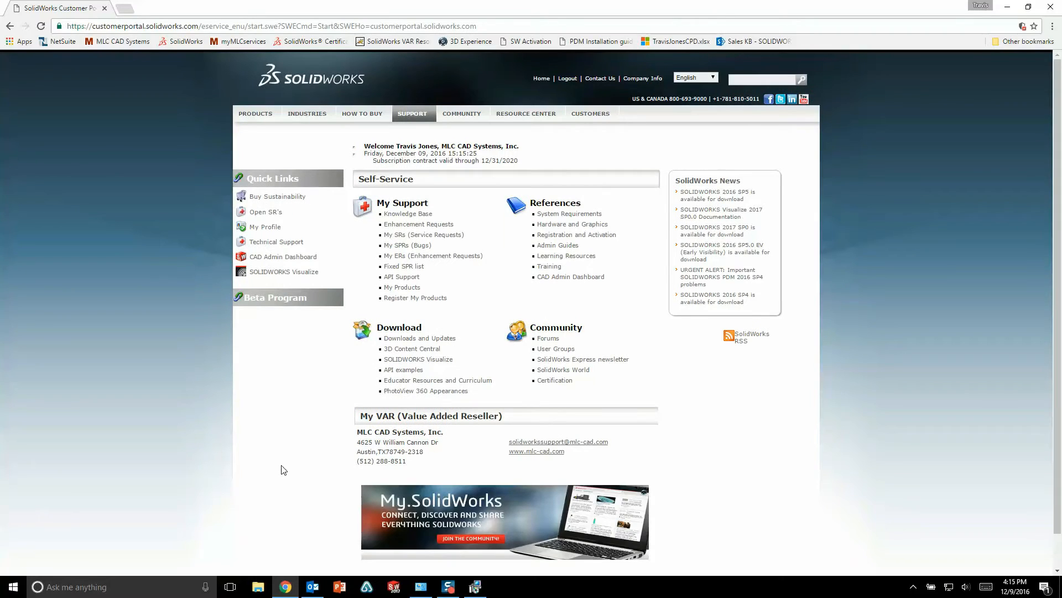
pyautogui.moveTo(402, 288)
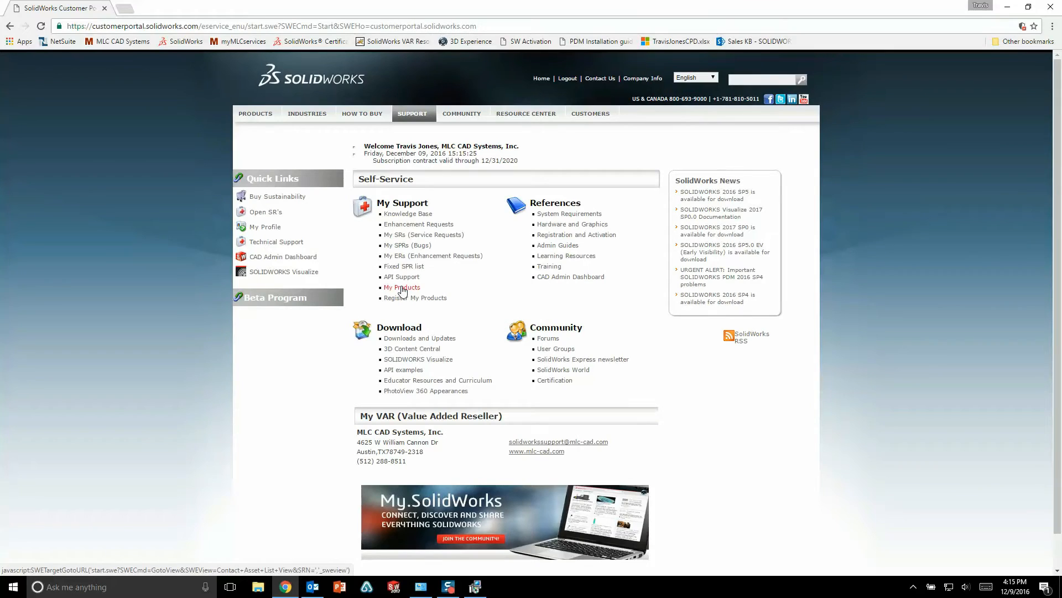
pyautogui.moveTo(312, 412)
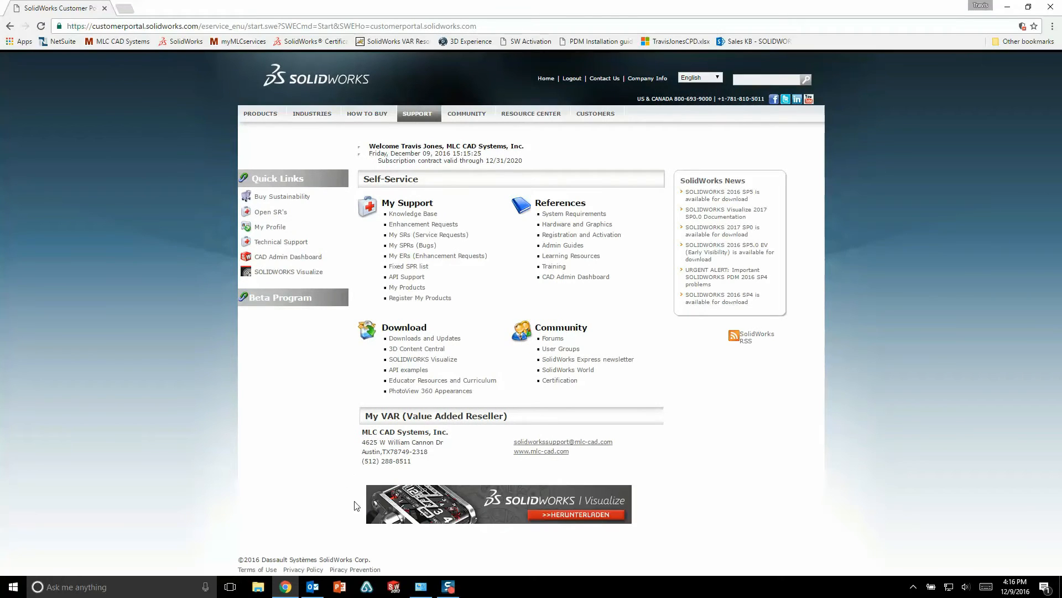
# - Start a Change on the SOLIDWORKS 2017 SP01 Early Visibility entry in Programs and Features
pyautogui.click(421, 586)
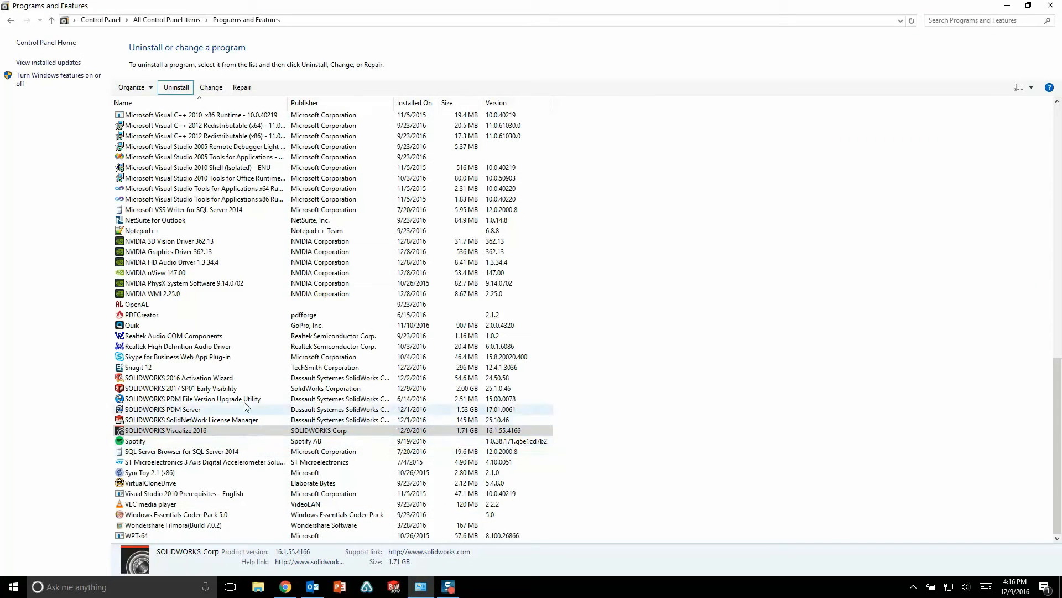
pyautogui.click(179, 387)
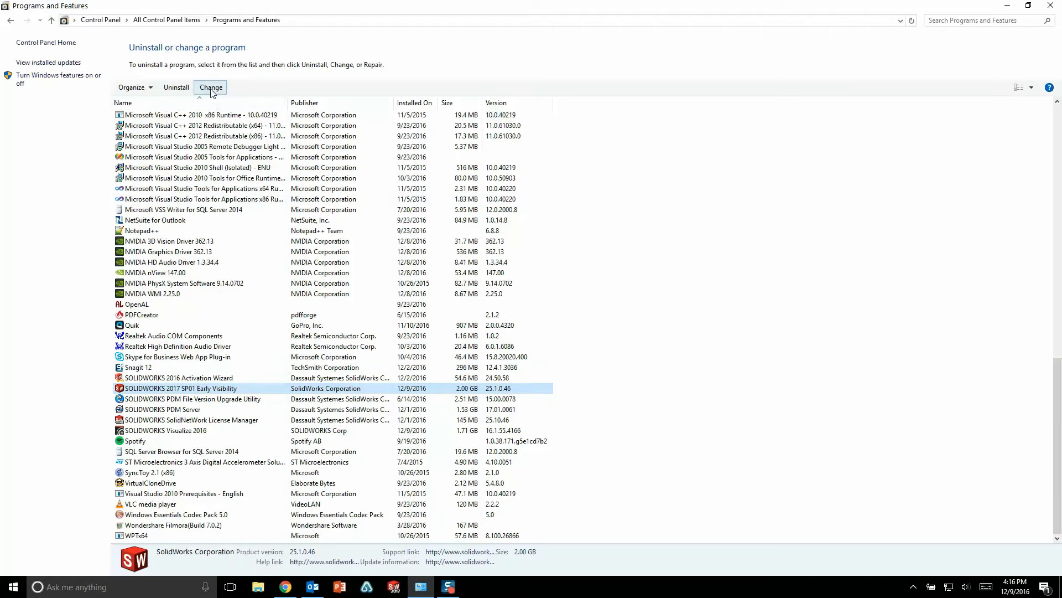
pyautogui.click(210, 87)
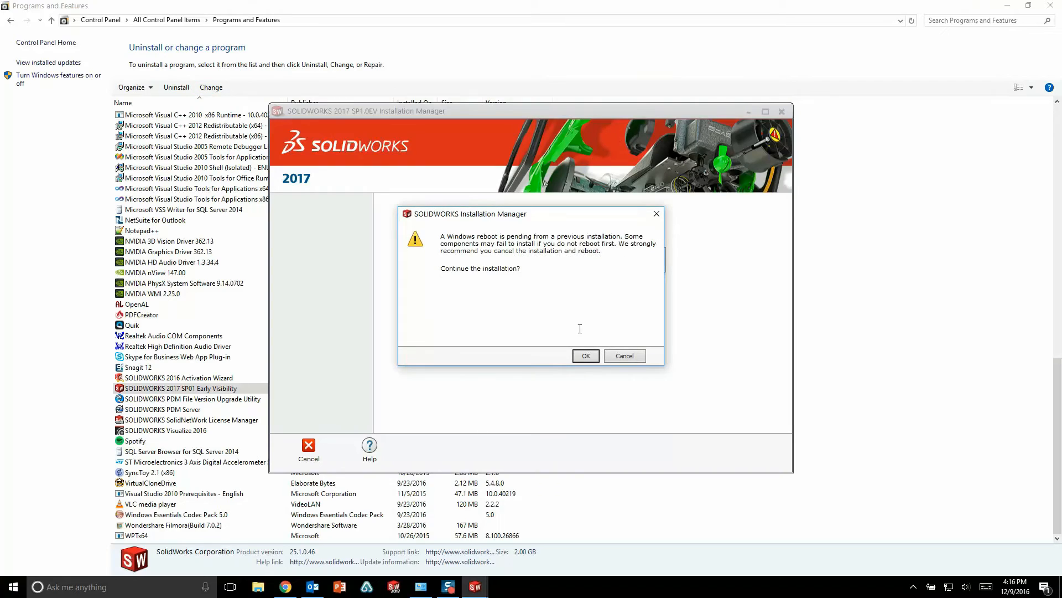
# - Accept the pending-reboot warning and choose to modify the individual installation
pyautogui.click(584, 355)
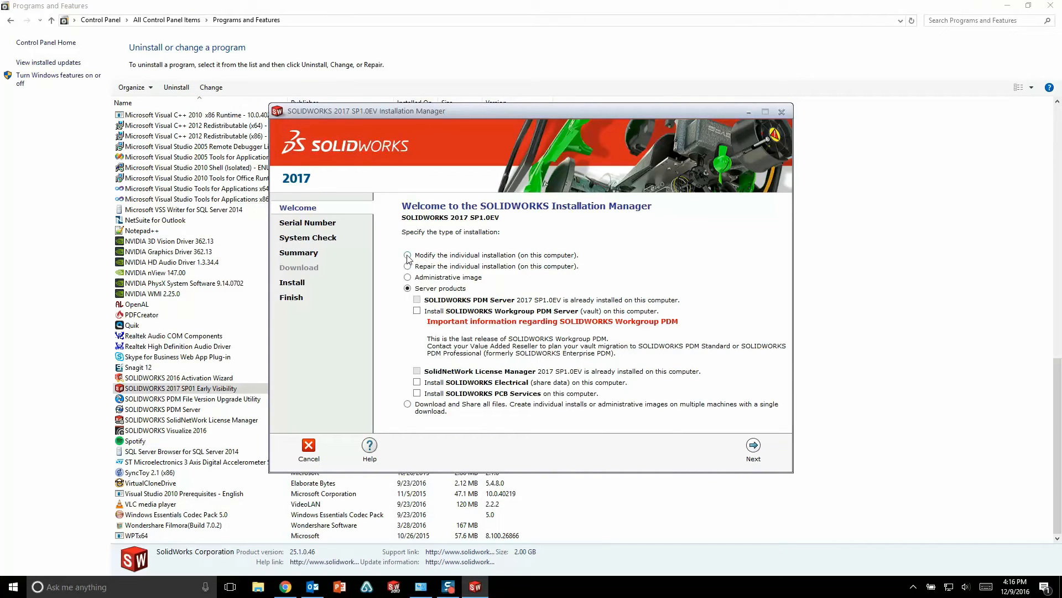
pyautogui.click(409, 254)
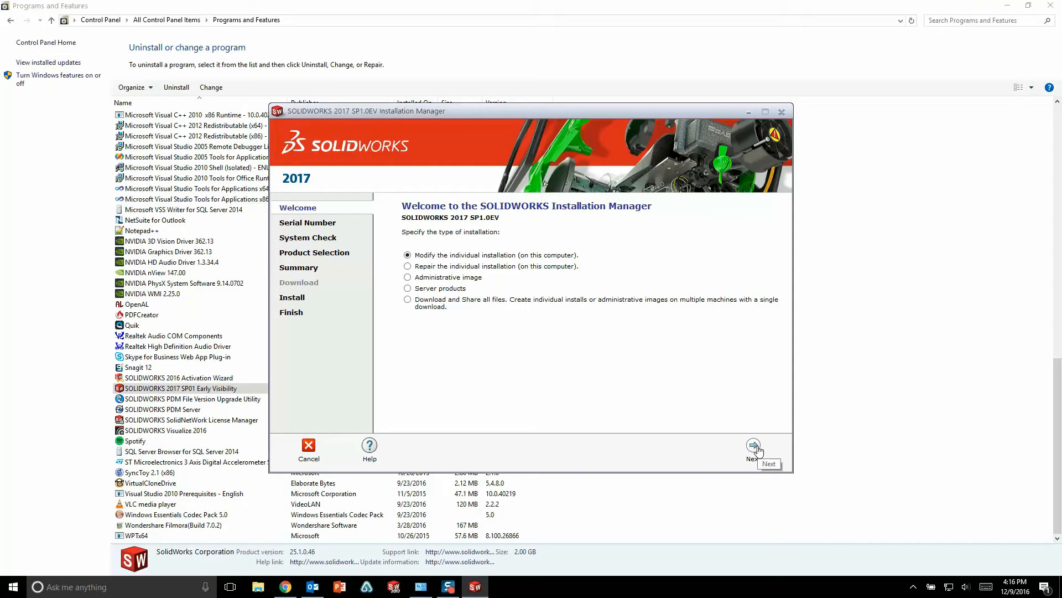
# - Add SOLIDWORKS Visualize under Visualization on the serial number page and proceed to the system check
pyautogui.click(753, 451)
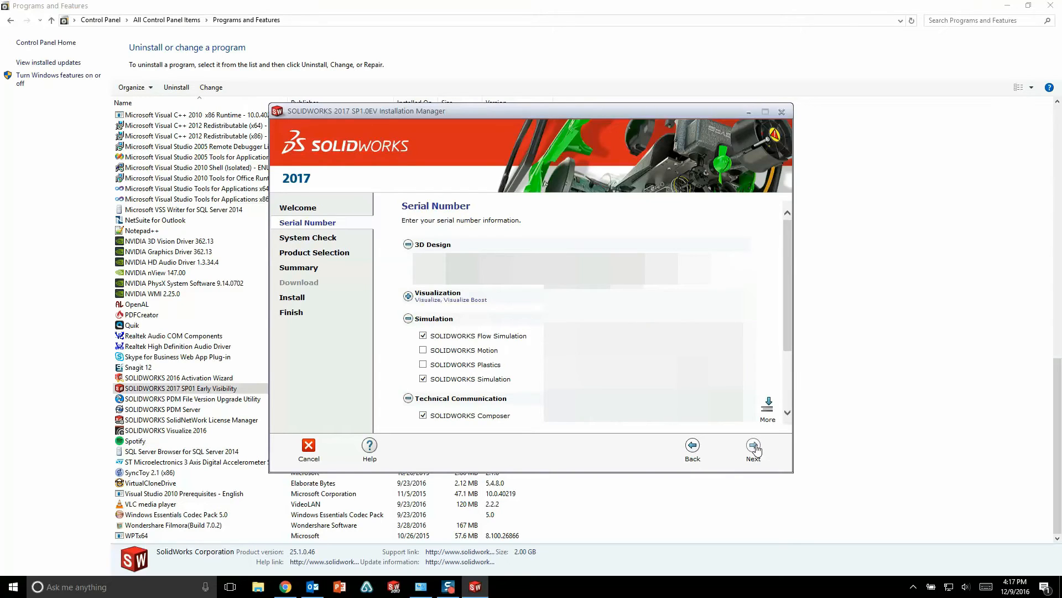
pyautogui.moveTo(403, 322)
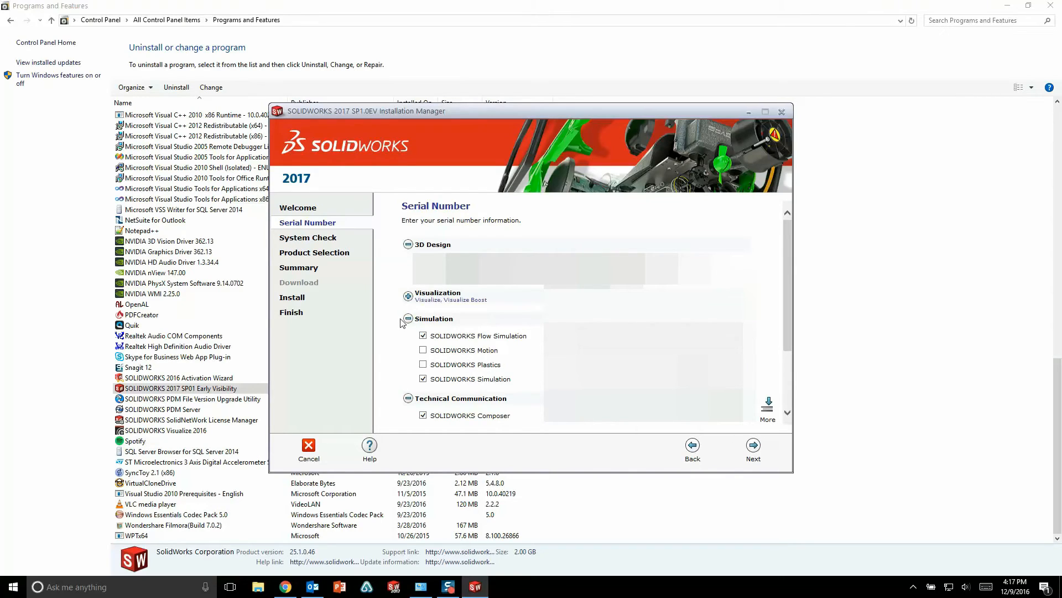
pyautogui.click(408, 294)
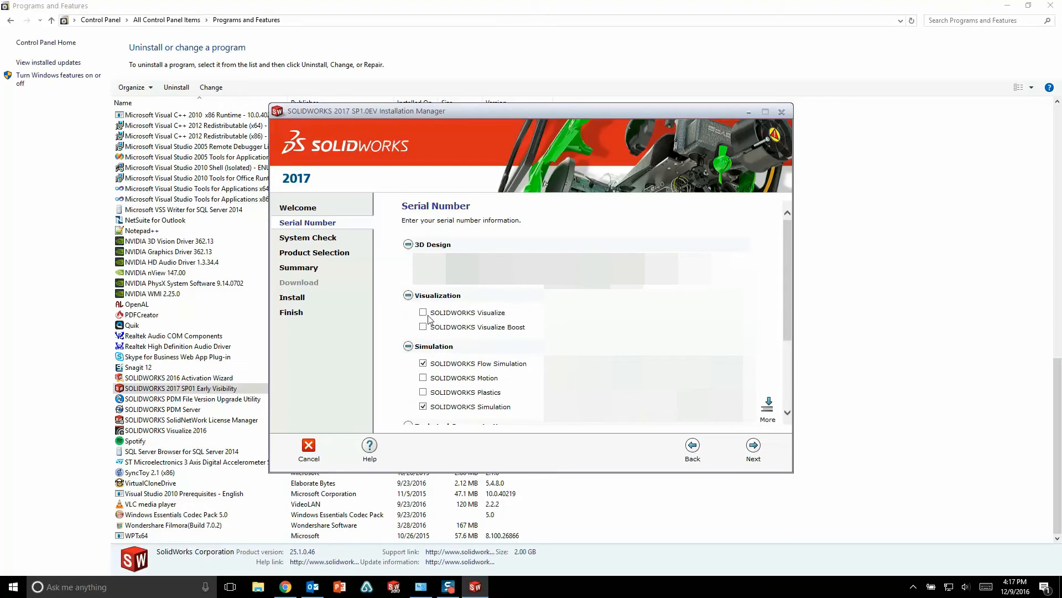
pyautogui.click(423, 312)
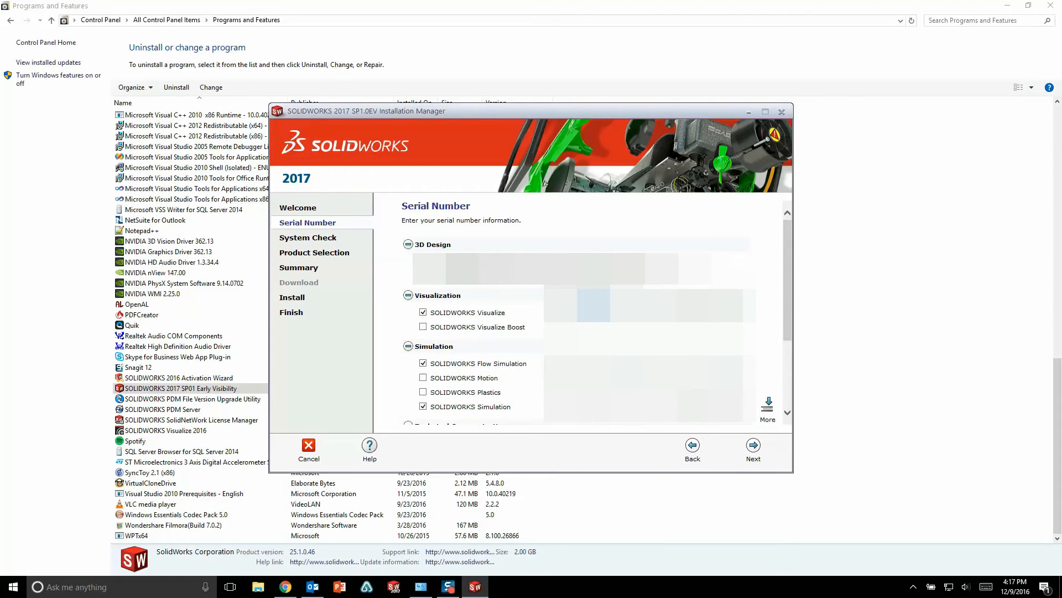
pyautogui.moveTo(765, 463)
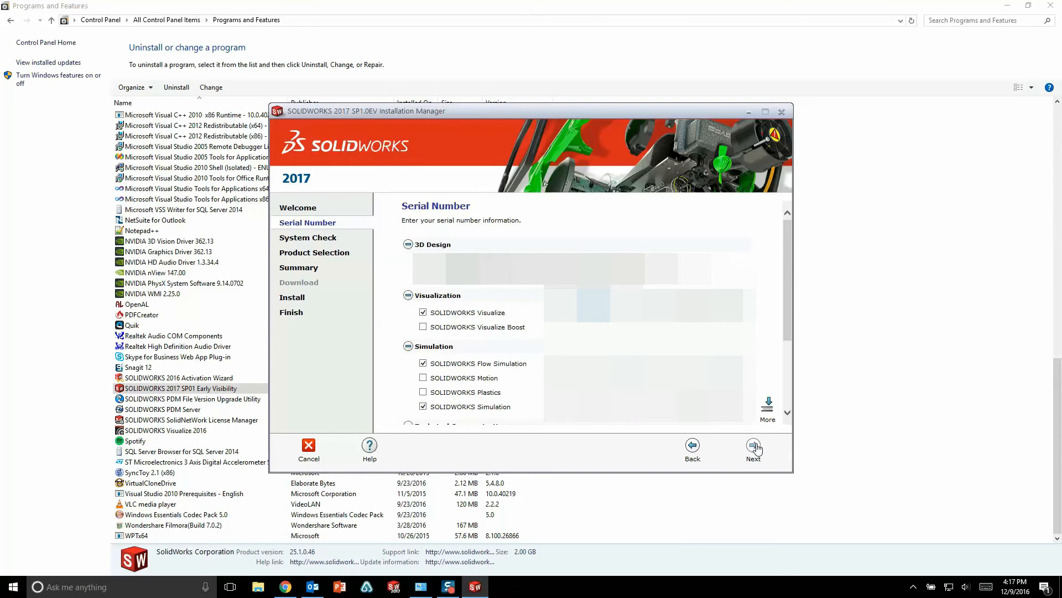
pyautogui.click(753, 449)
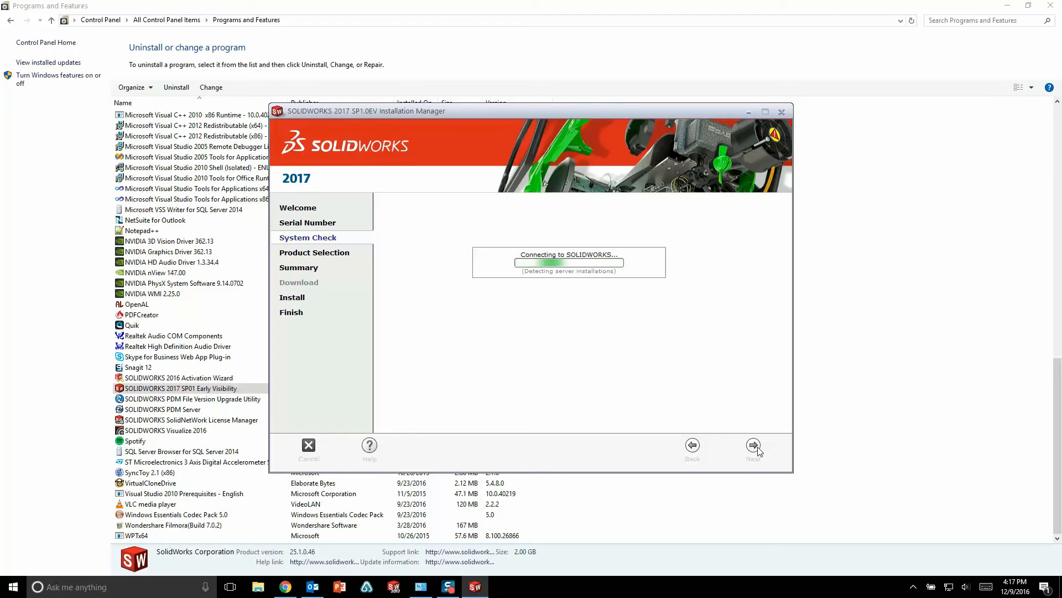
# - Review the product list with Visualize checked and start adding it with Modify Now
pyautogui.click(754, 446)
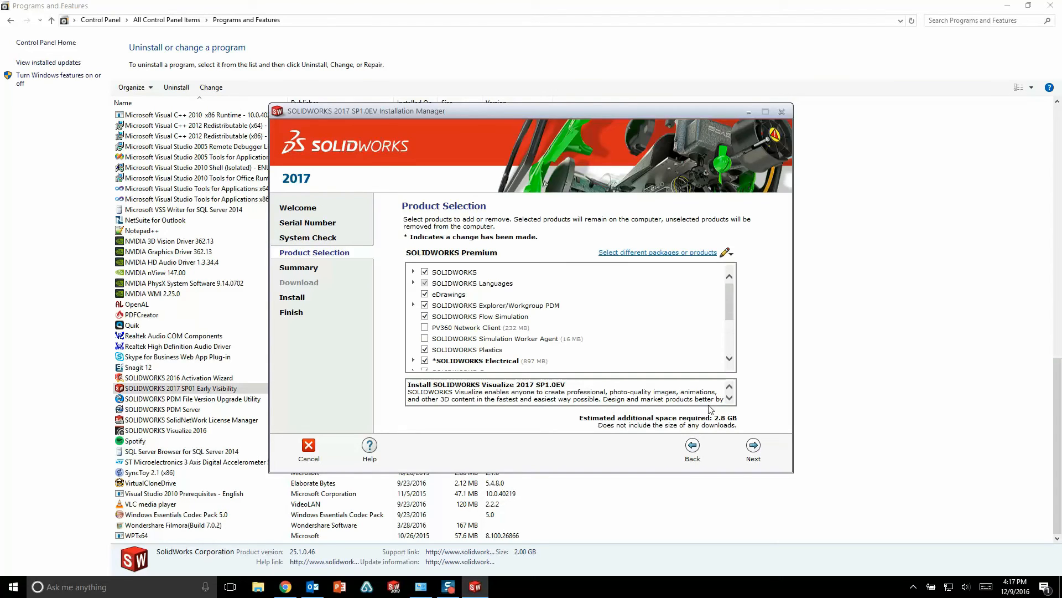
pyautogui.scroll(-3)
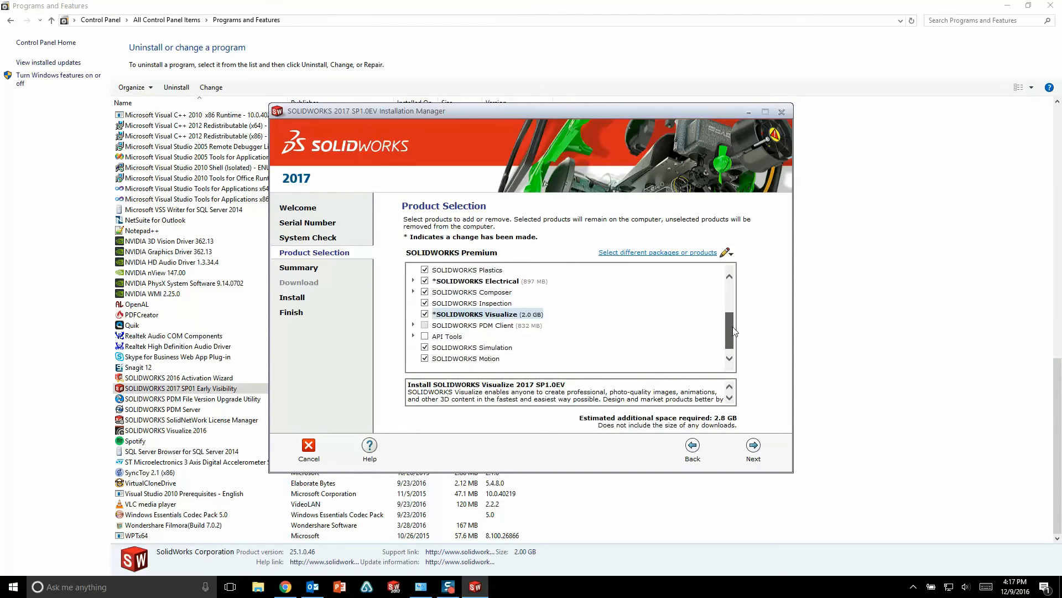
pyautogui.scroll(-3)
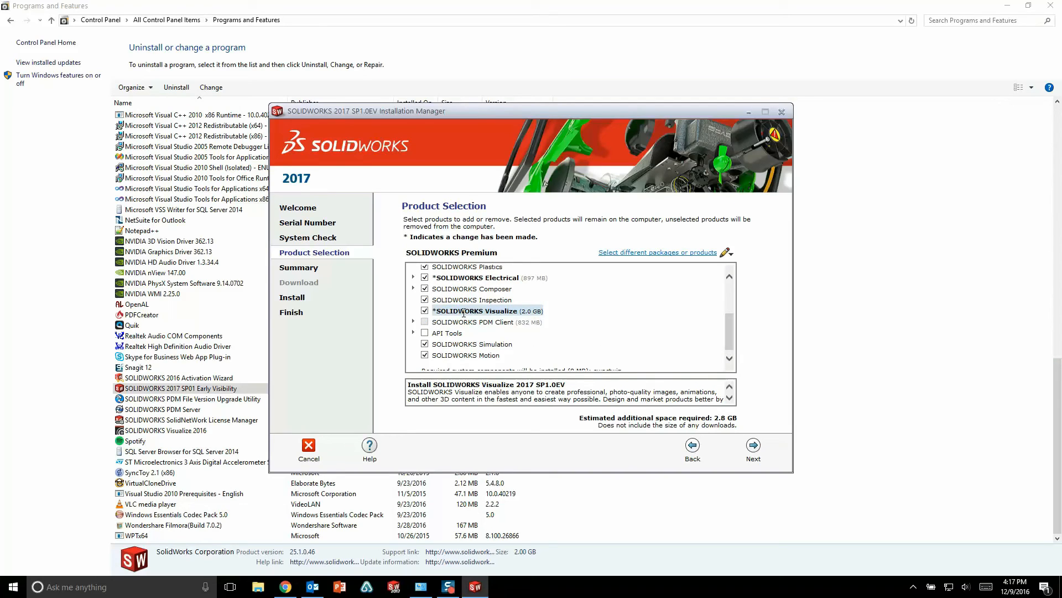
pyautogui.moveTo(752, 445)
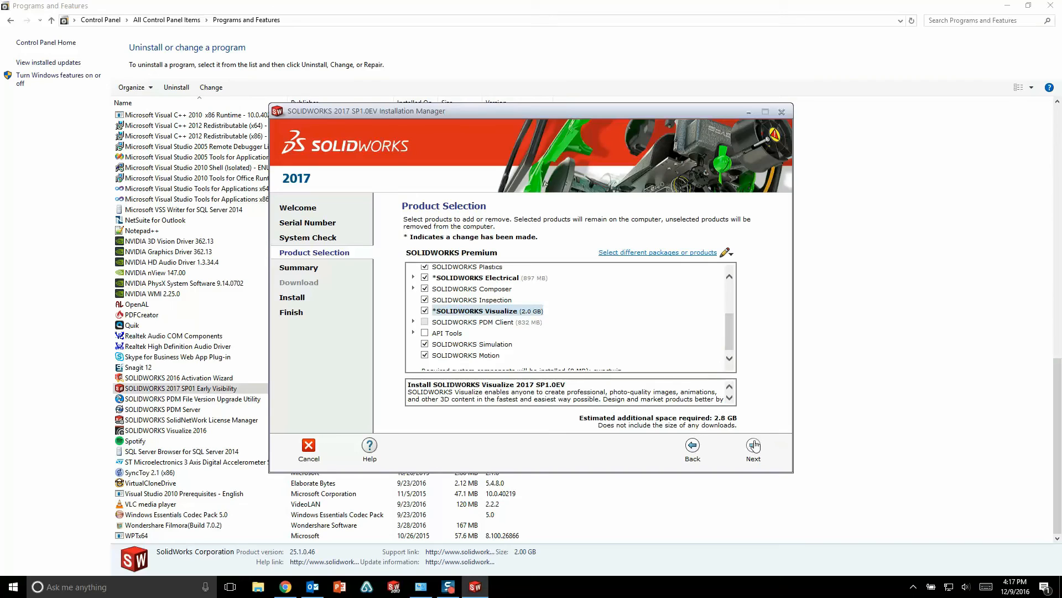
pyautogui.click(753, 451)
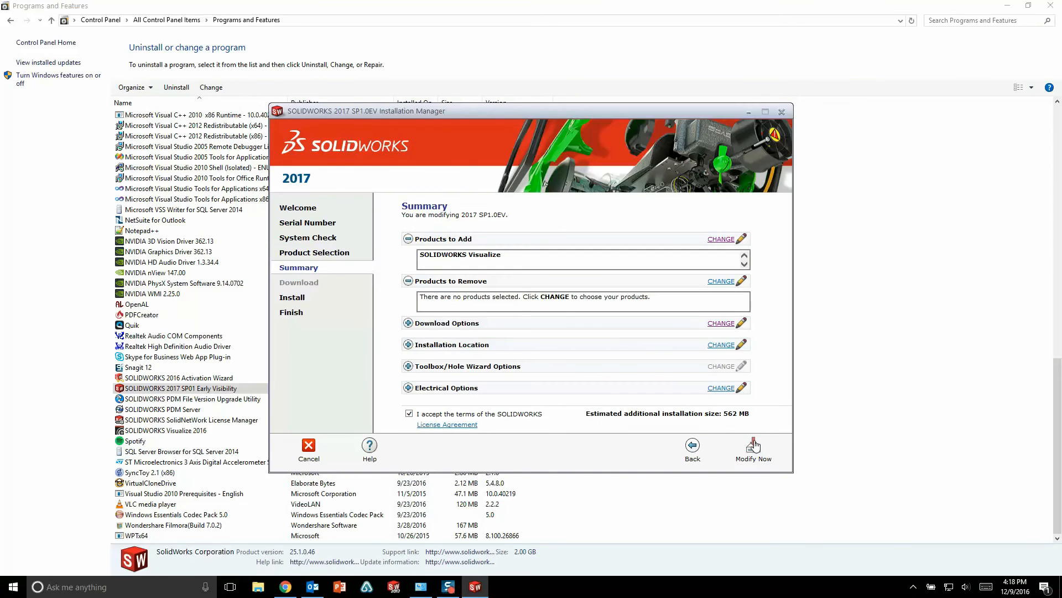
pyautogui.click(752, 451)
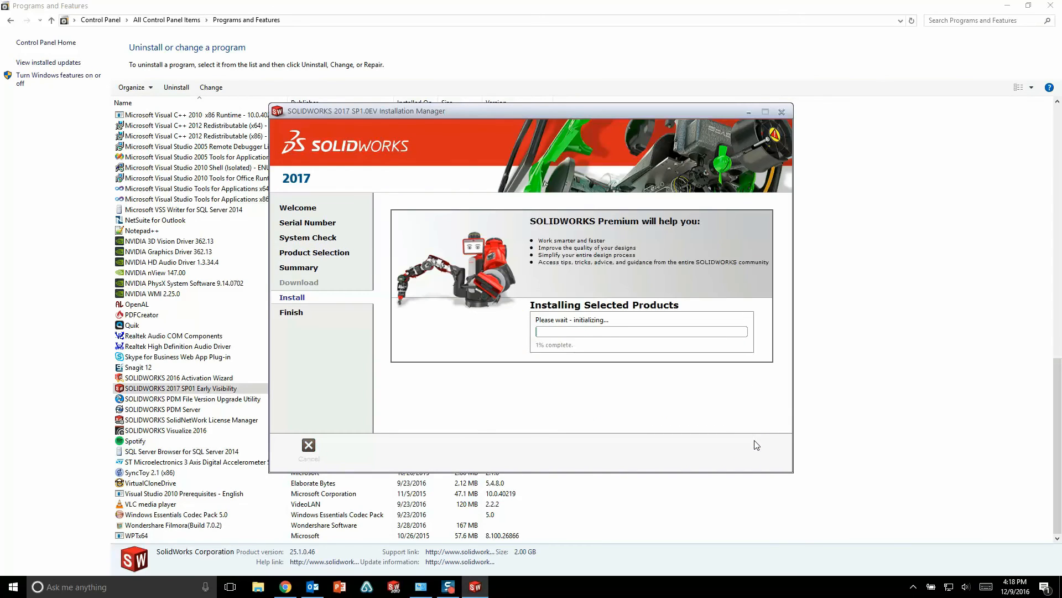